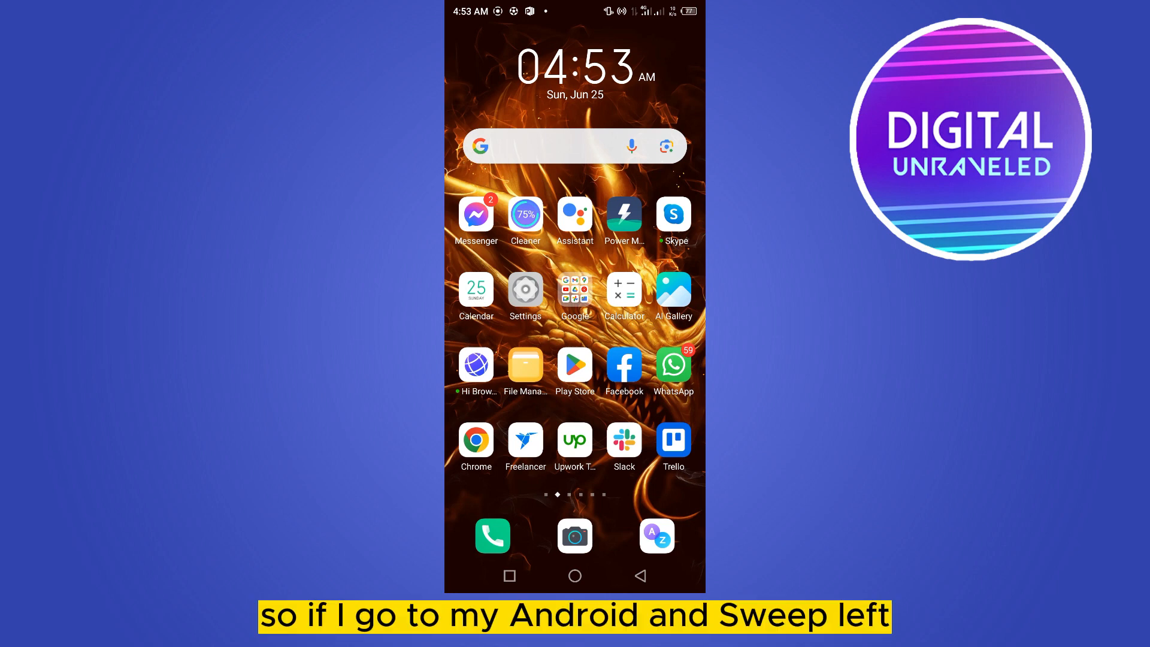
Go from the home screen search widget to the Google app's Discover feed home
scroll("left", 3)
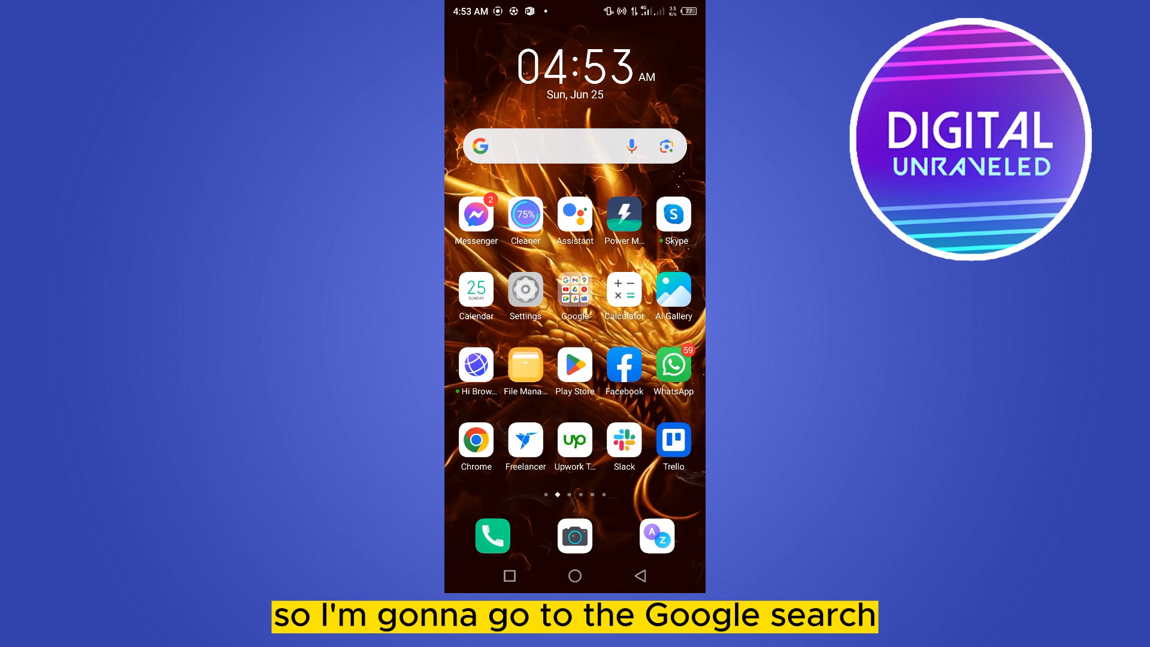
left_click(557, 146)
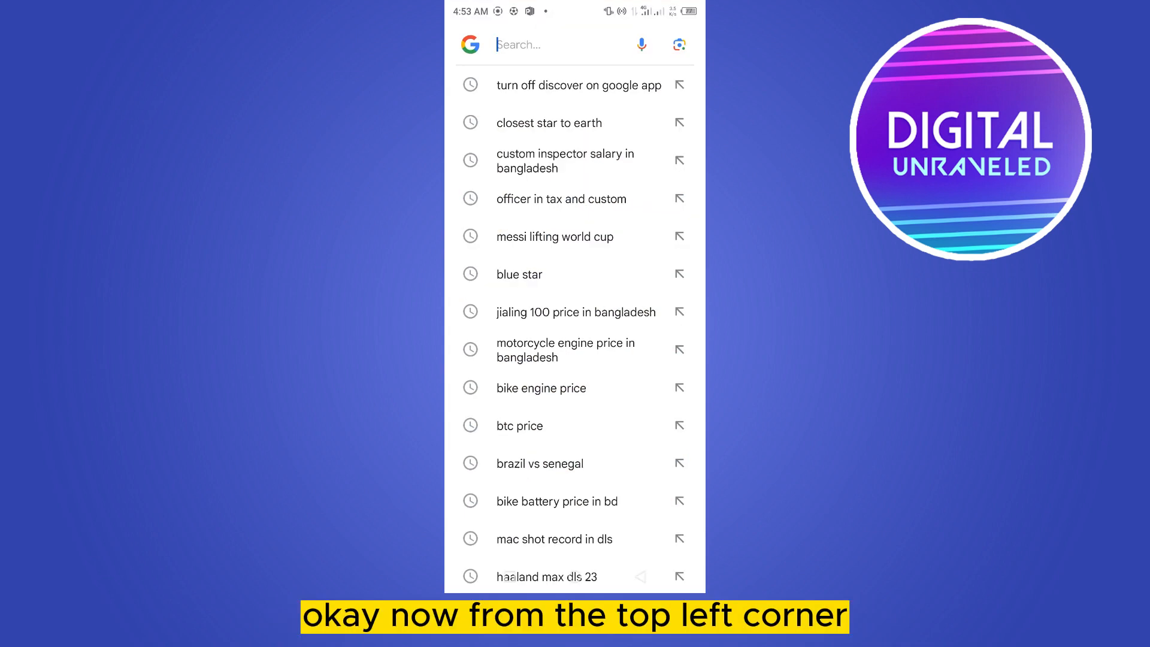
left_click(545, 44)
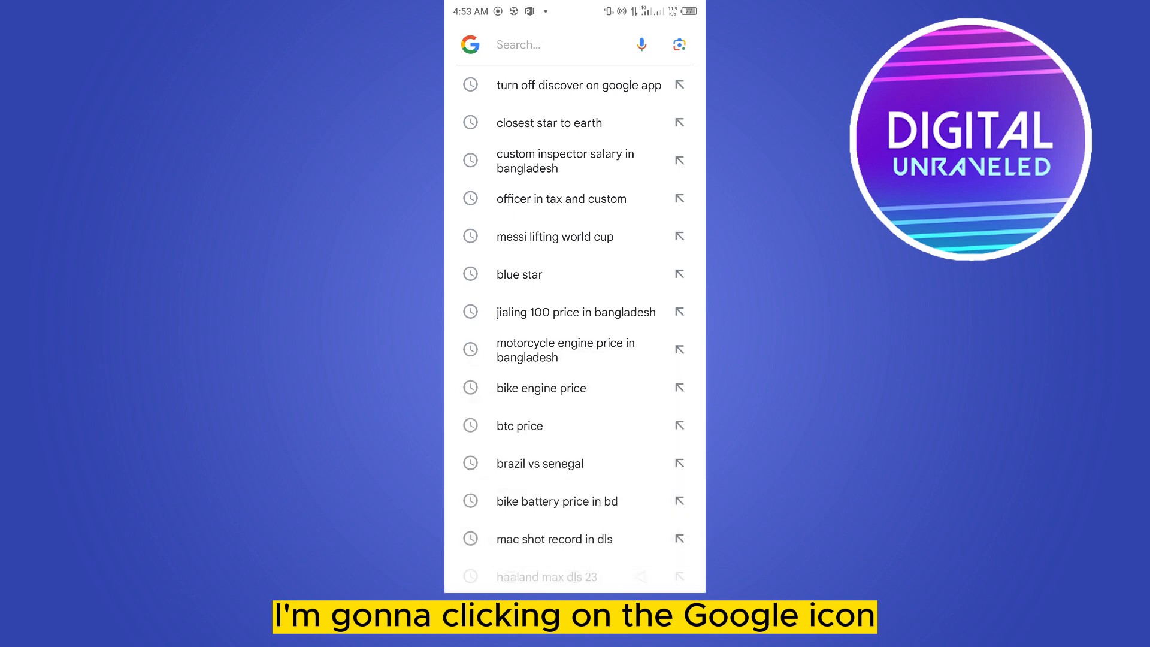
left_click(470, 44)
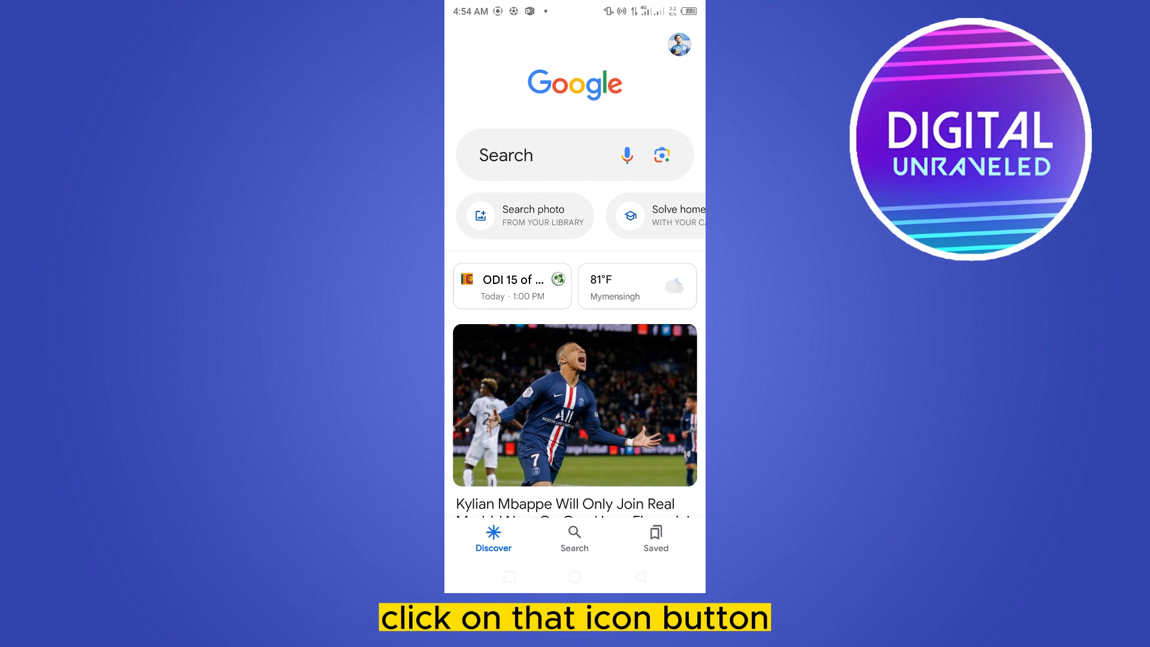
Open Settings from the profile picture's account menu
left_click(679, 45)
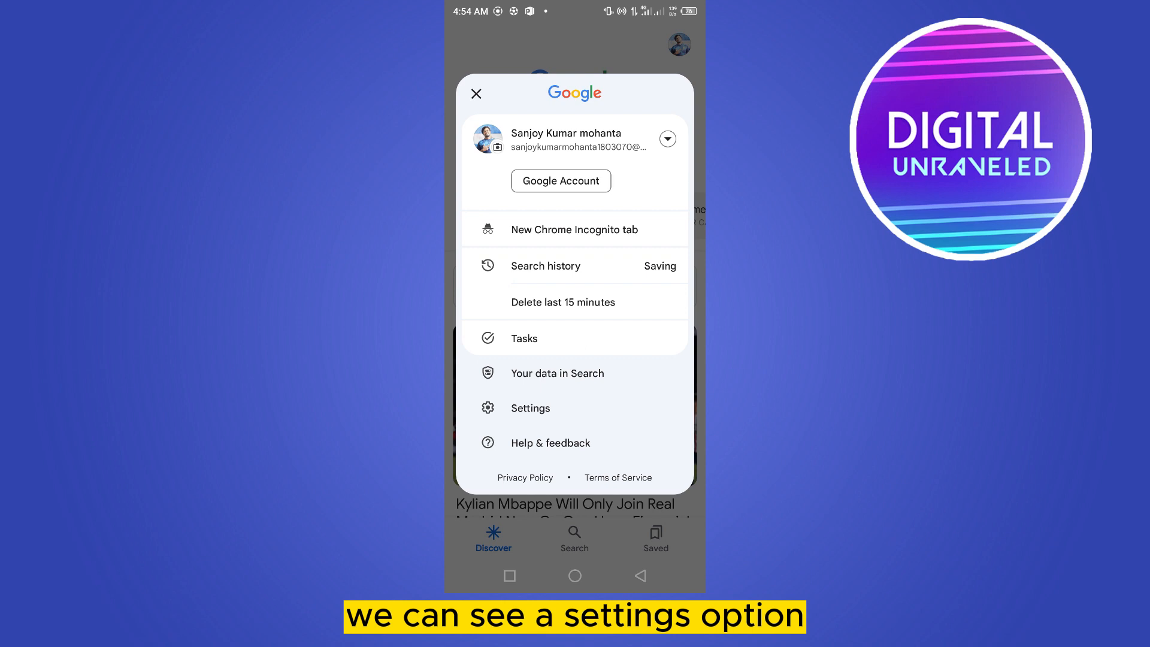
left_click(530, 407)
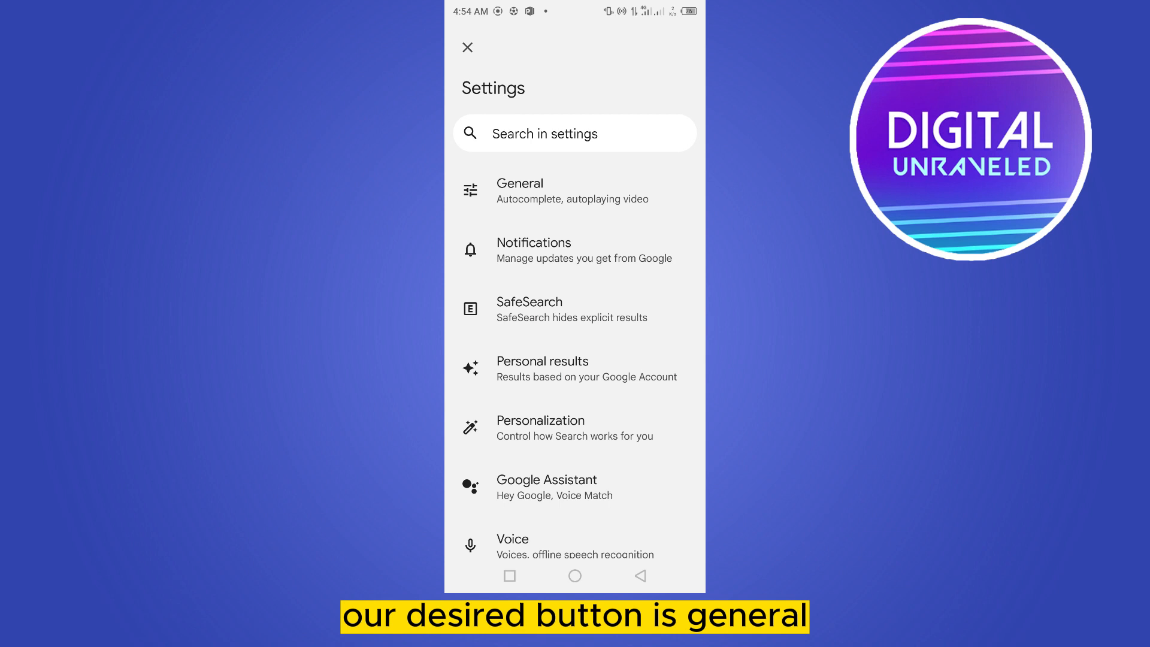
Switch off the Discover toggle under General settings
left_click(519, 190)
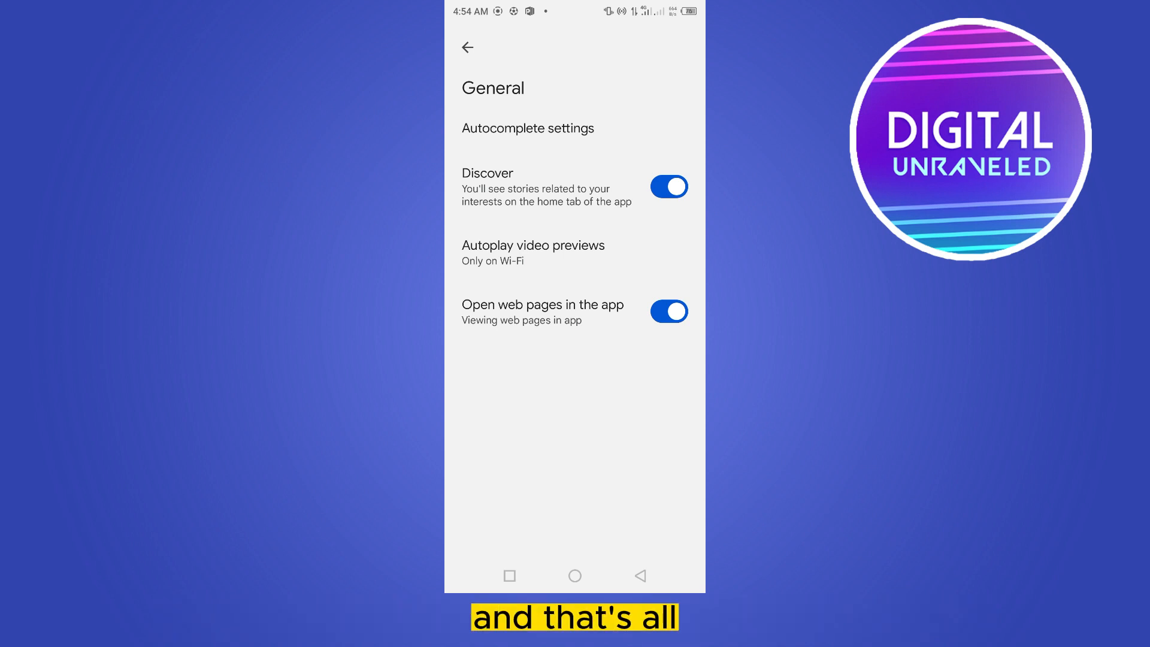
left_click(669, 186)
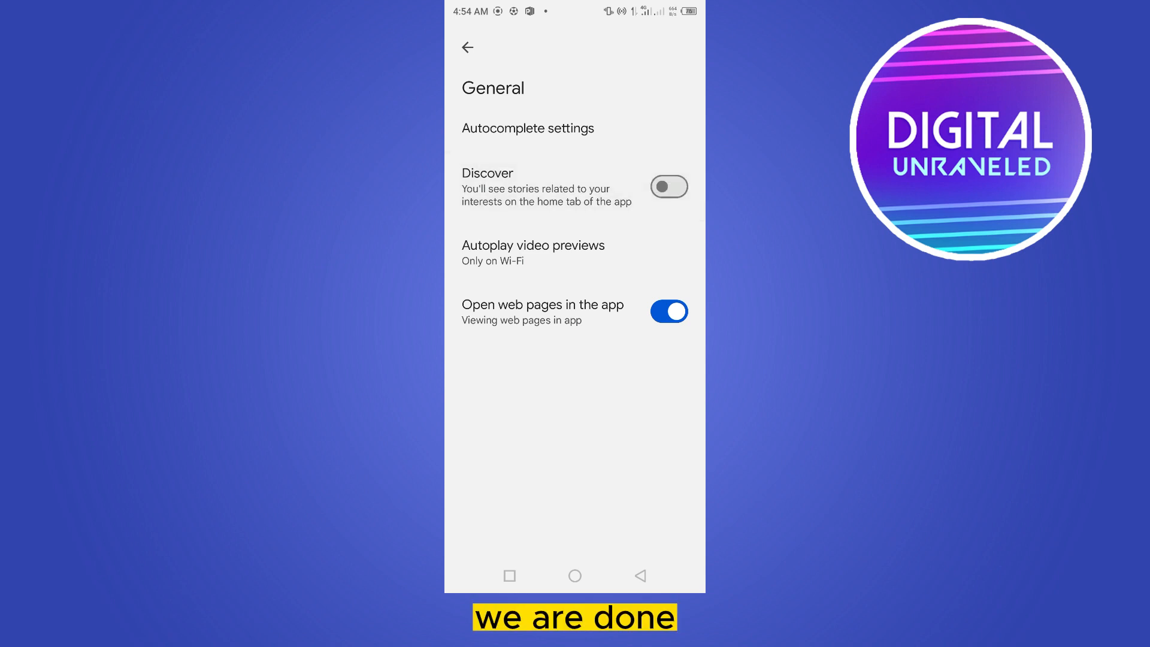